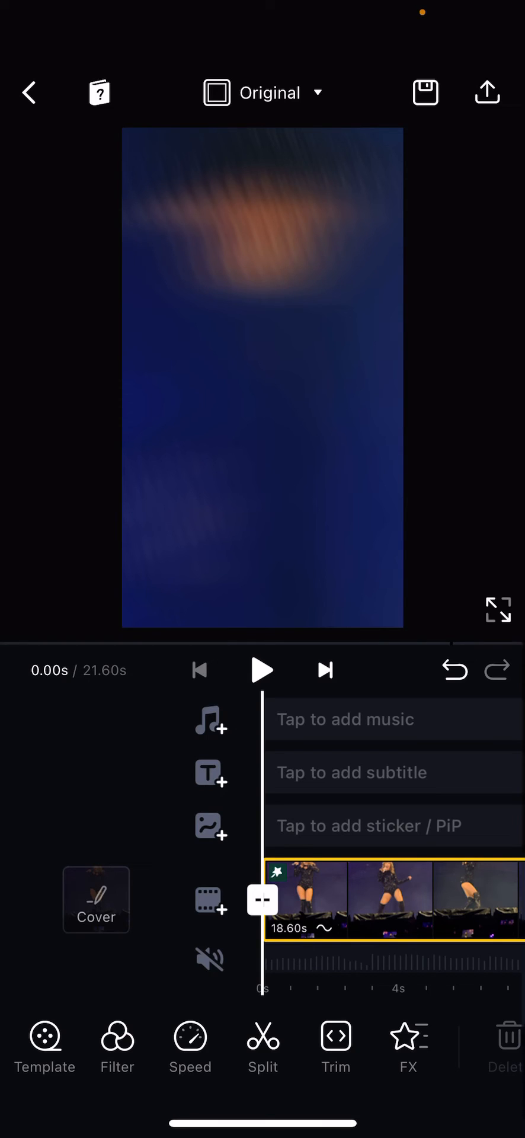
# Open the Frame Ratio panel from the 'Original' ratio dropdown.
pyautogui.click(262, 92)
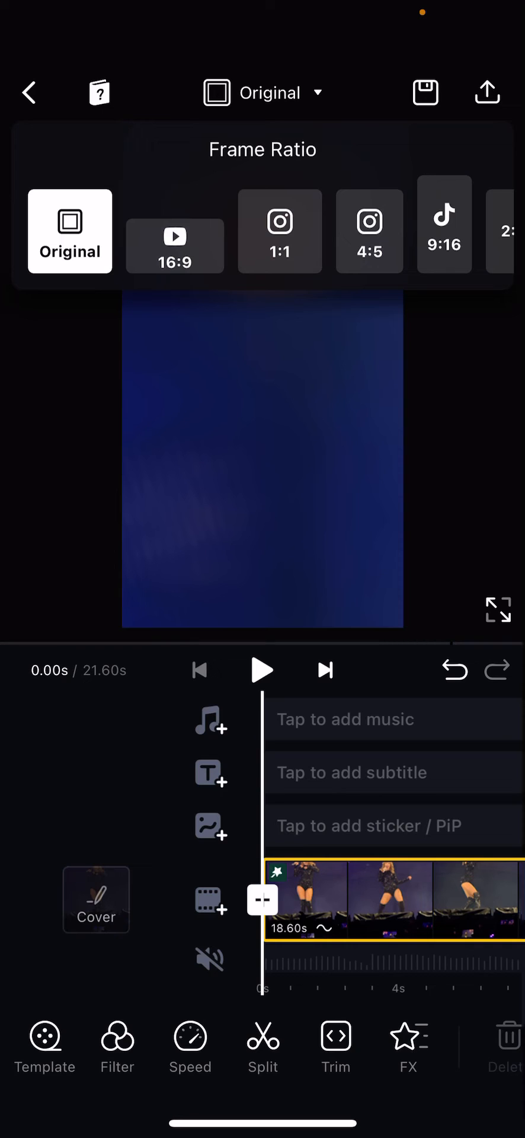
# Preview 16:9, 1:1, 4:5, 9:16, 3:4, 3:2 and 21:9, ending on Round.
pyautogui.click(175, 231)
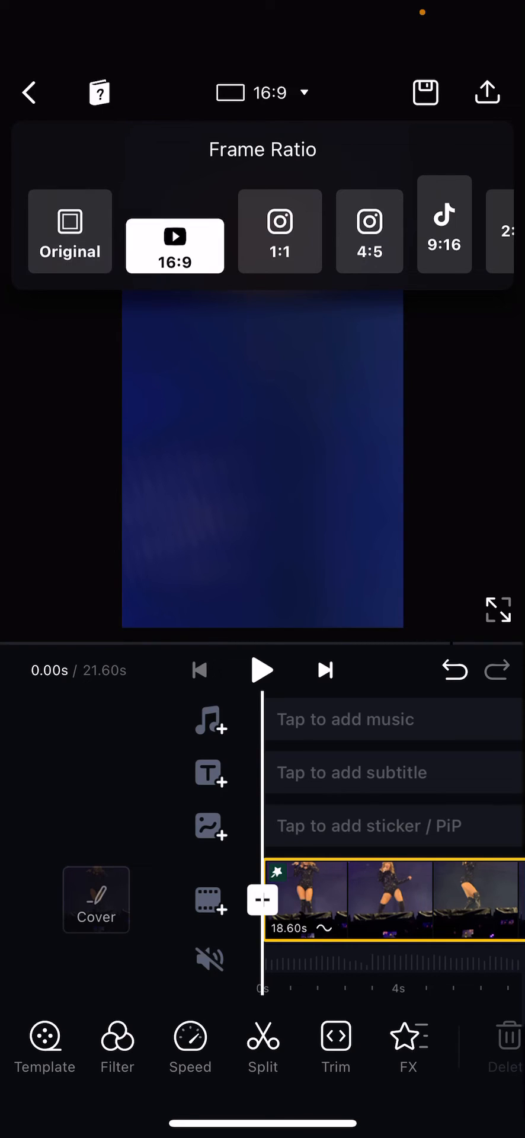
pyautogui.click(279, 230)
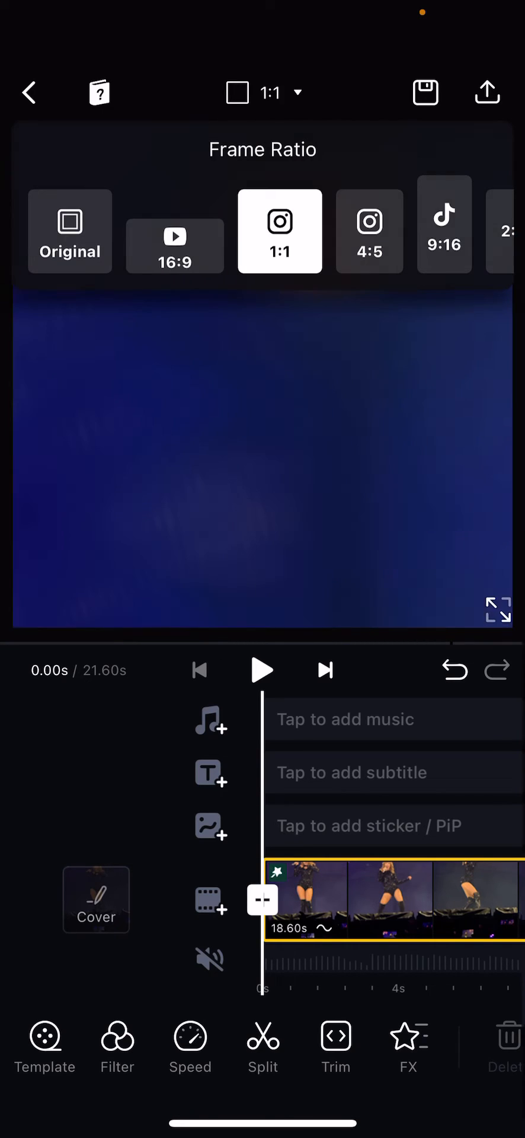
pyautogui.click(369, 230)
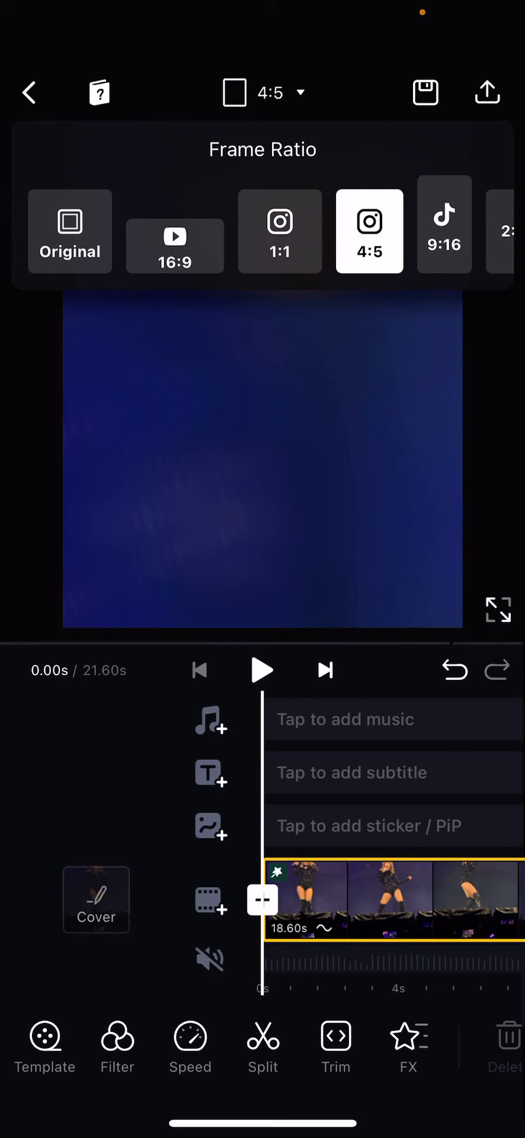
pyautogui.click(443, 230)
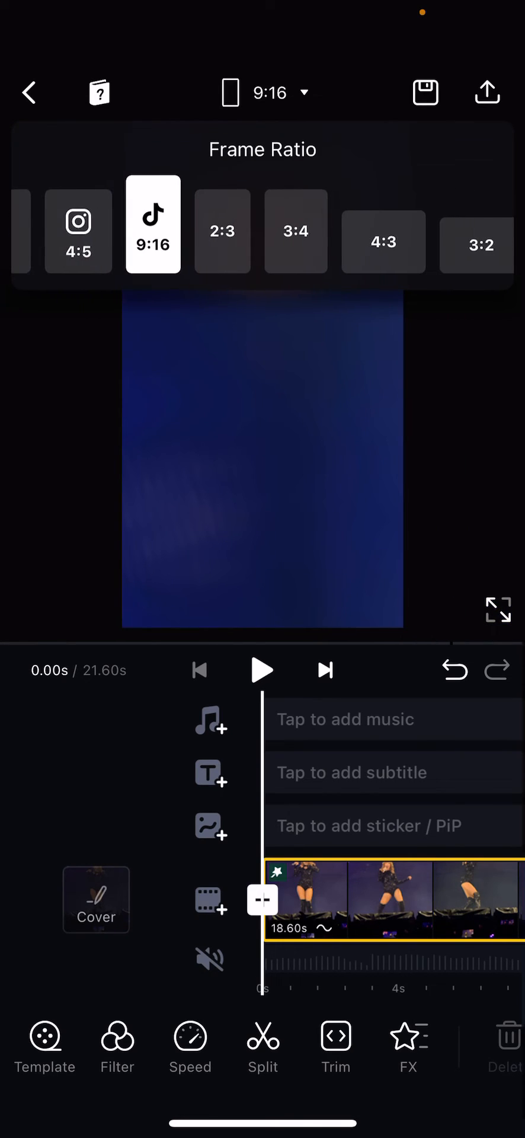
pyautogui.click(295, 230)
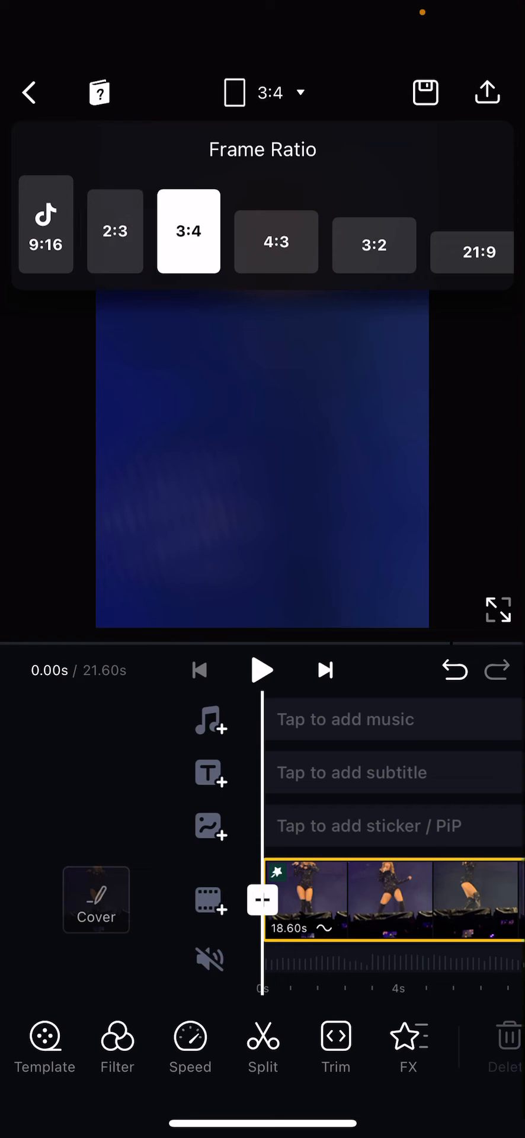
pyautogui.click(374, 245)
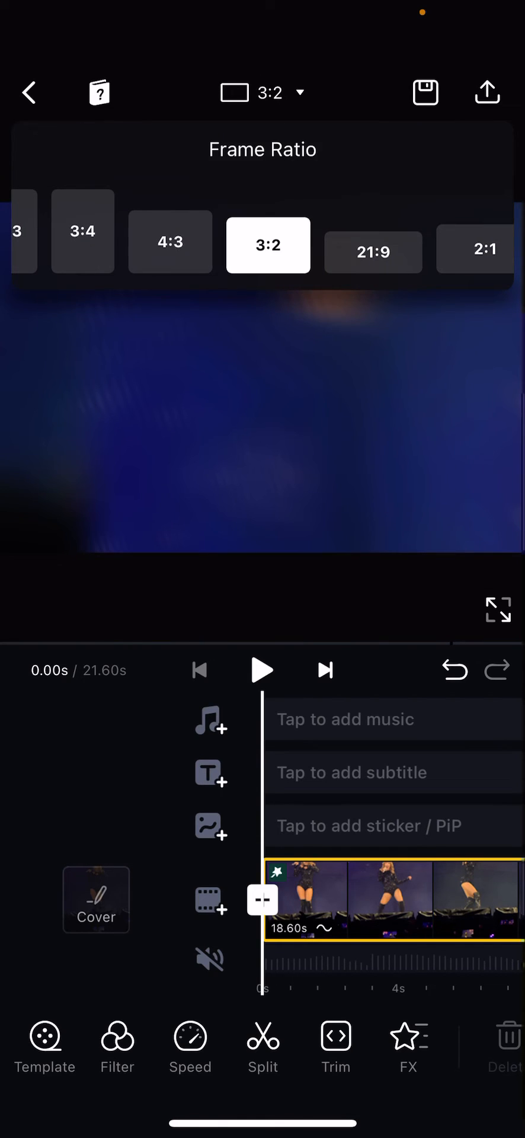
pyautogui.click(373, 252)
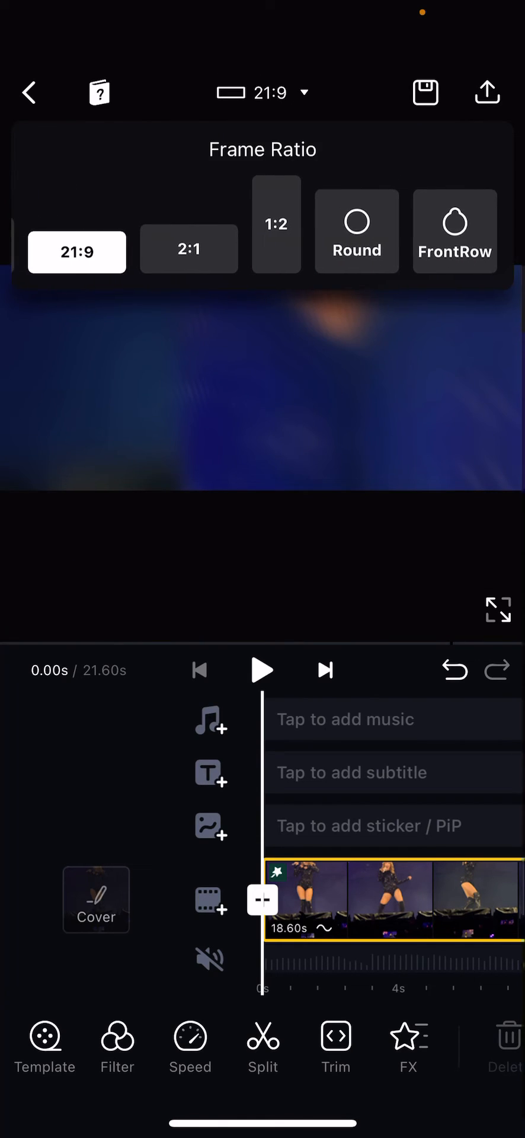
pyautogui.click(357, 231)
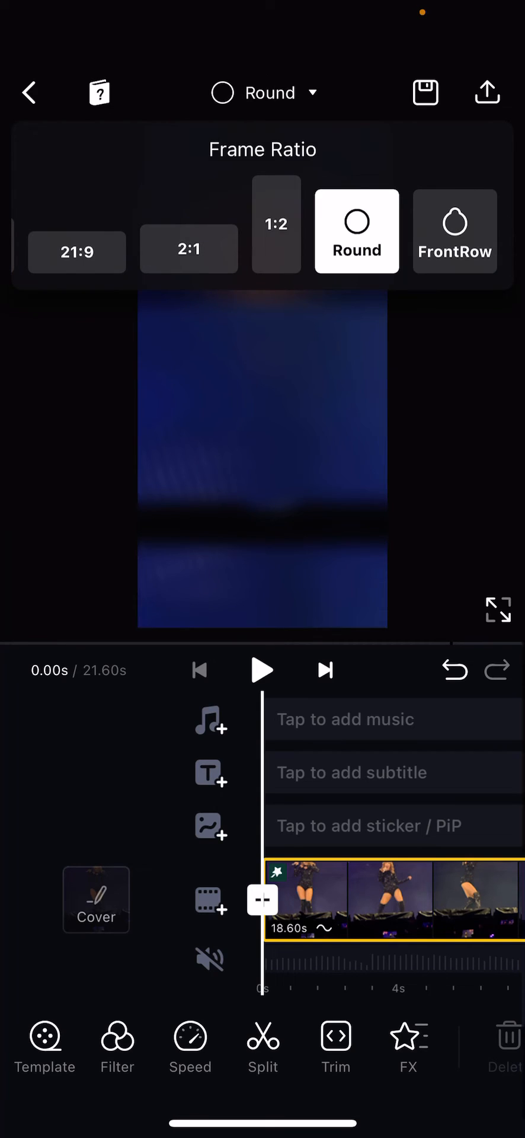
# Apply the FrontRow device-frame preset and dismiss the ratio panel.
pyautogui.click(455, 231)
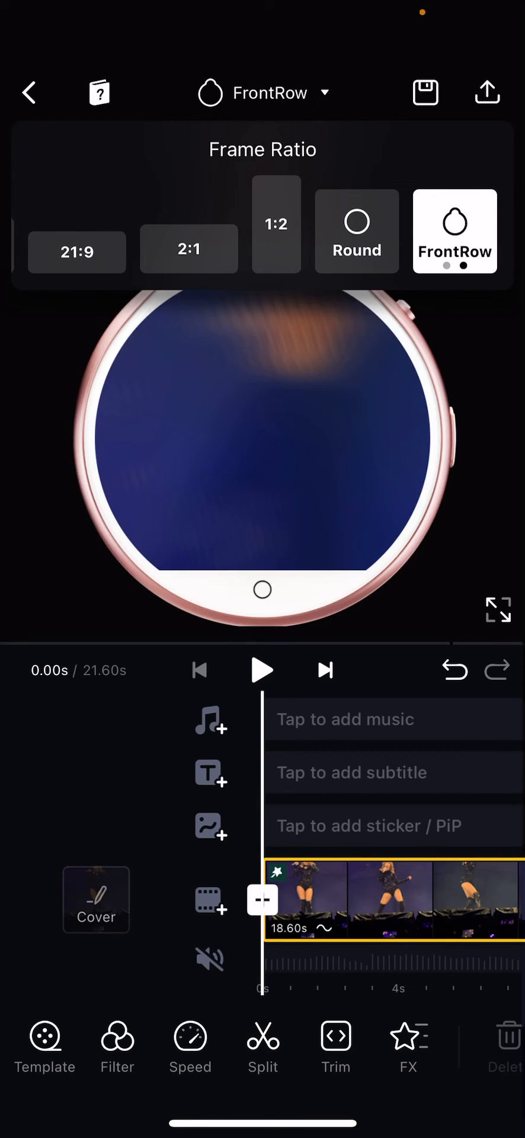
pyautogui.click(454, 231)
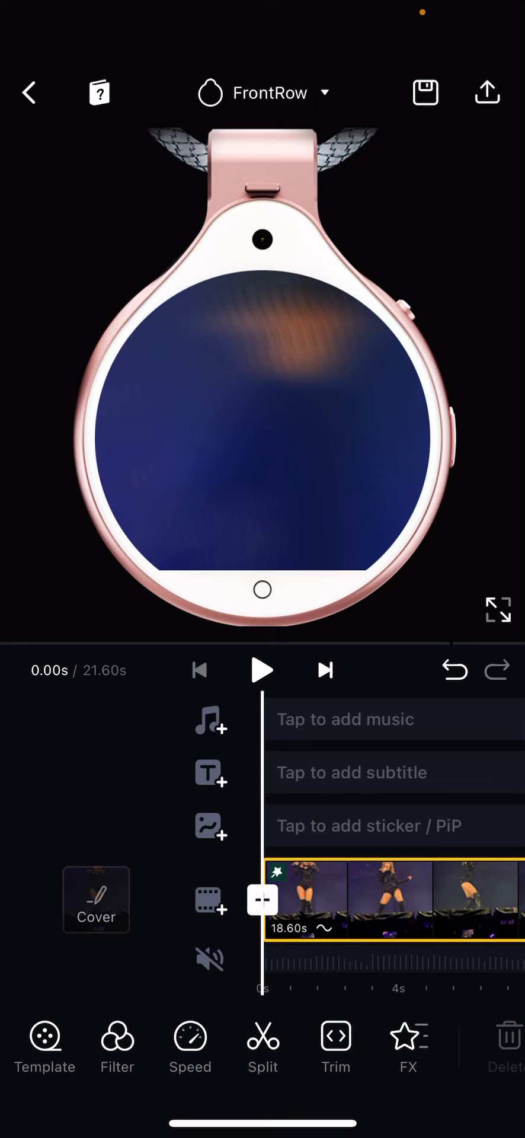
# Play the concert clip, select it on the timeline, and resume playback.
pyautogui.click(262, 669)
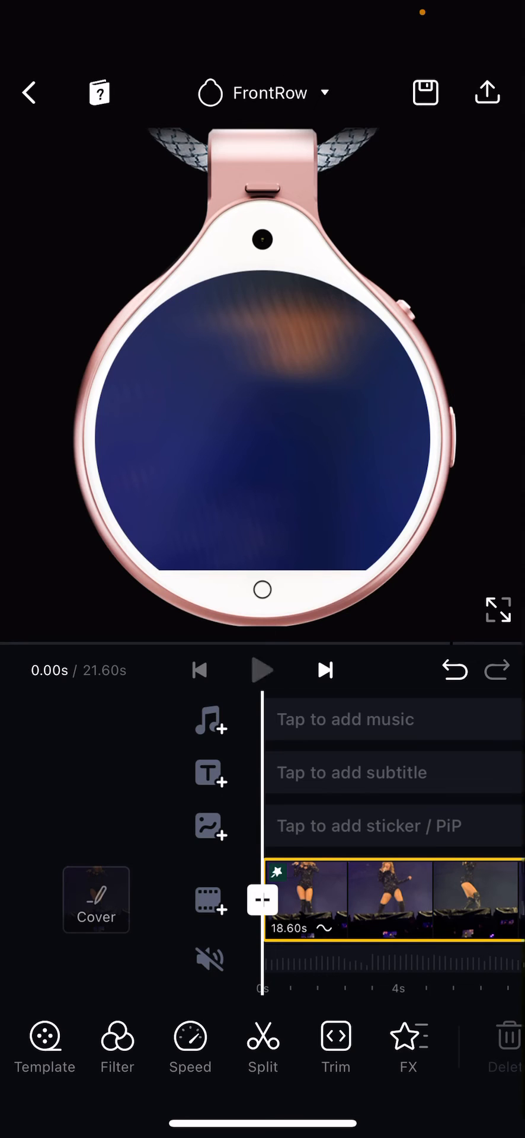
pyautogui.click(262, 669)
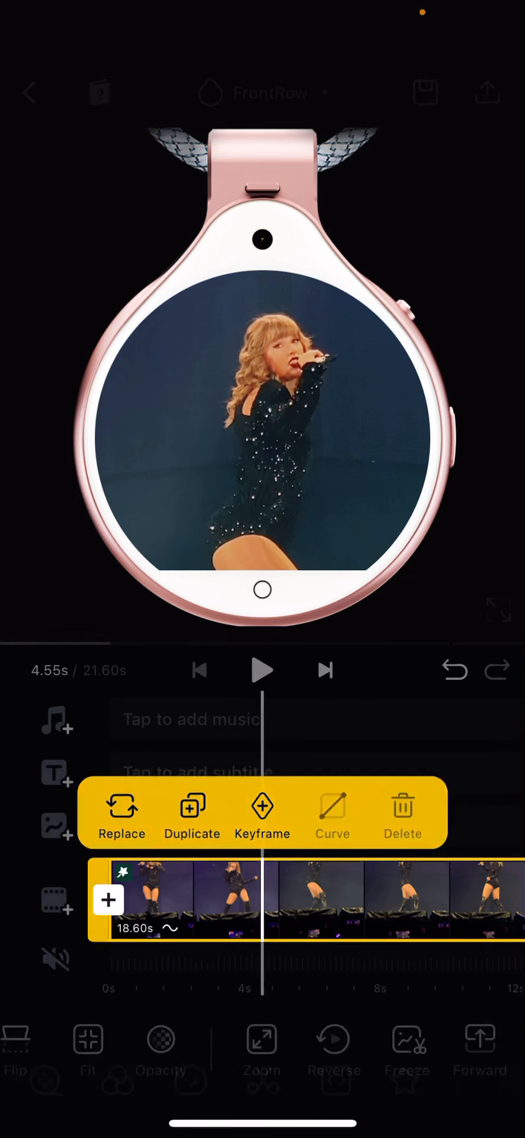
pyautogui.click(263, 670)
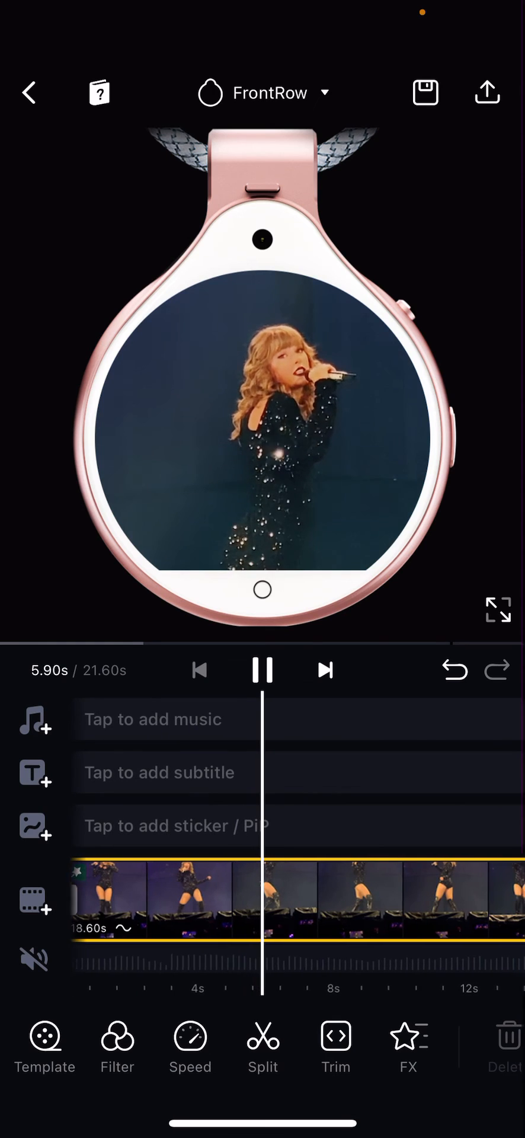